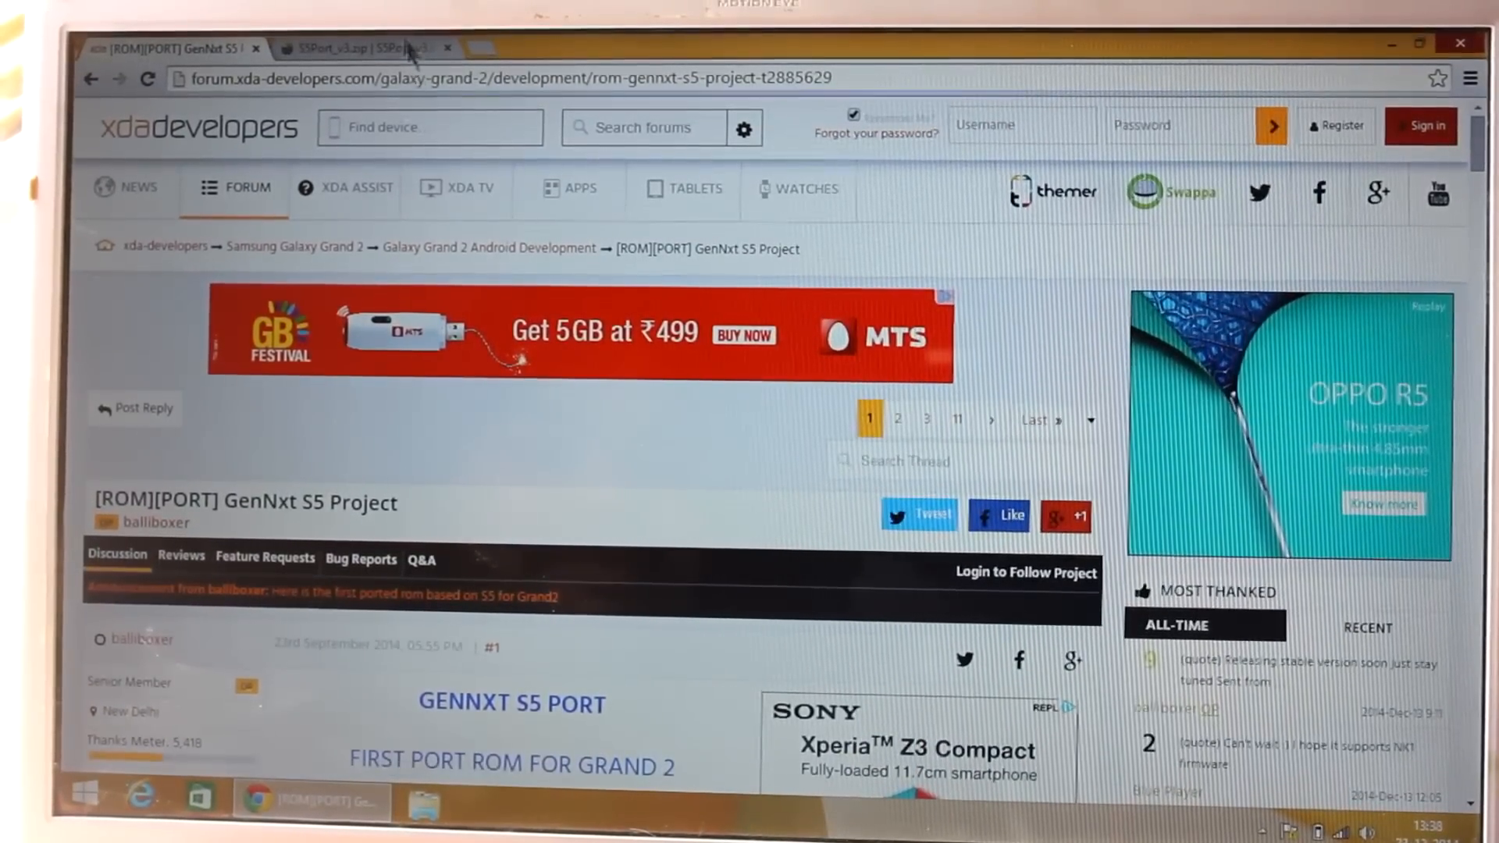
Step: Switch to the S5Port_v3.zip AndroidFileHost tab and scroll down the download page
{"action": "left_click", "coordinate": [354, 47]}
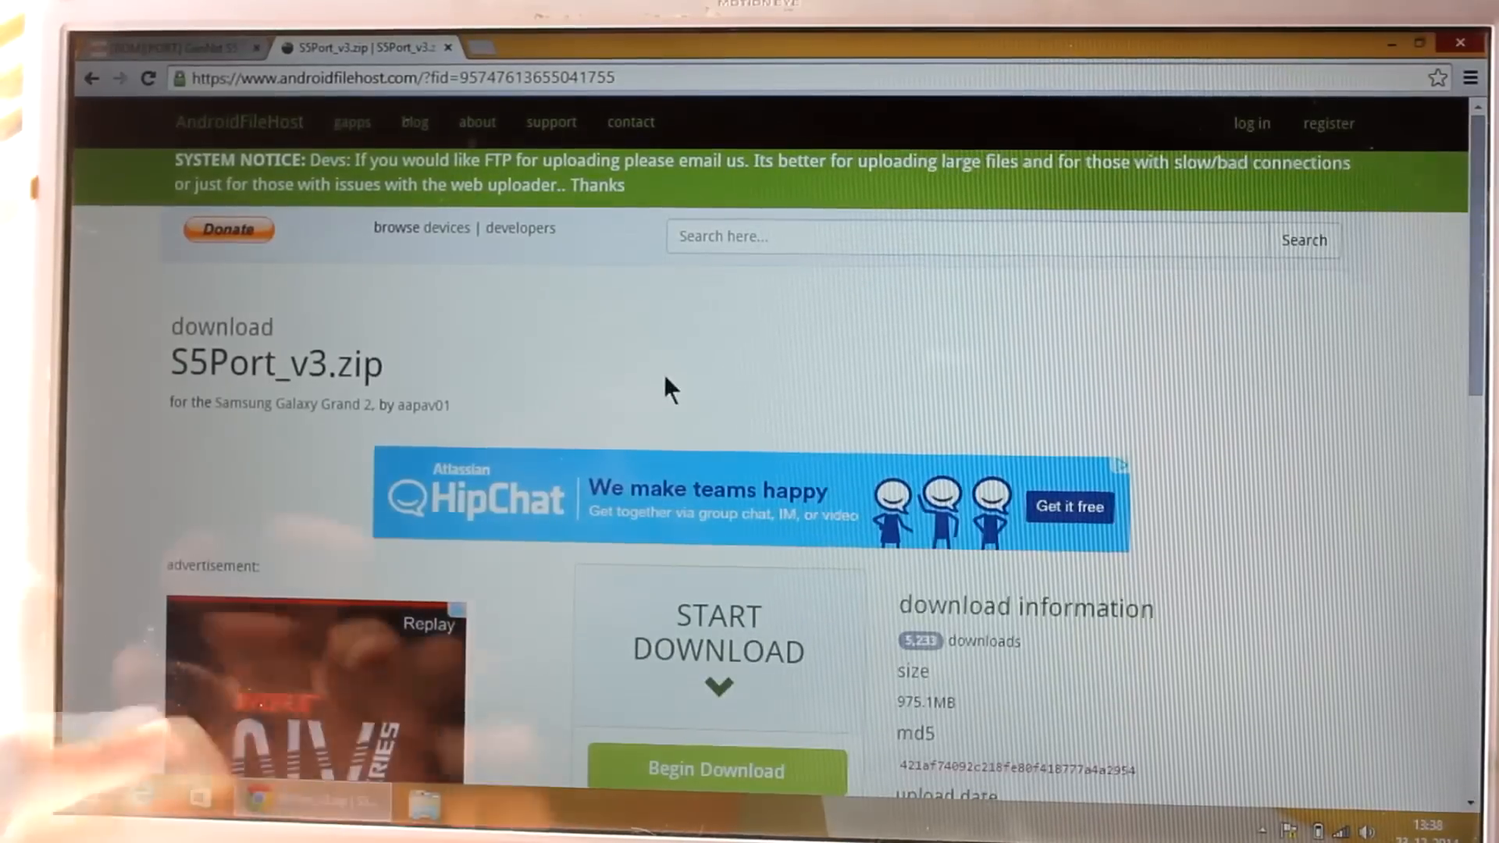
{"action": "scroll", "scroll_direction": "down", "scroll_amount": 3}
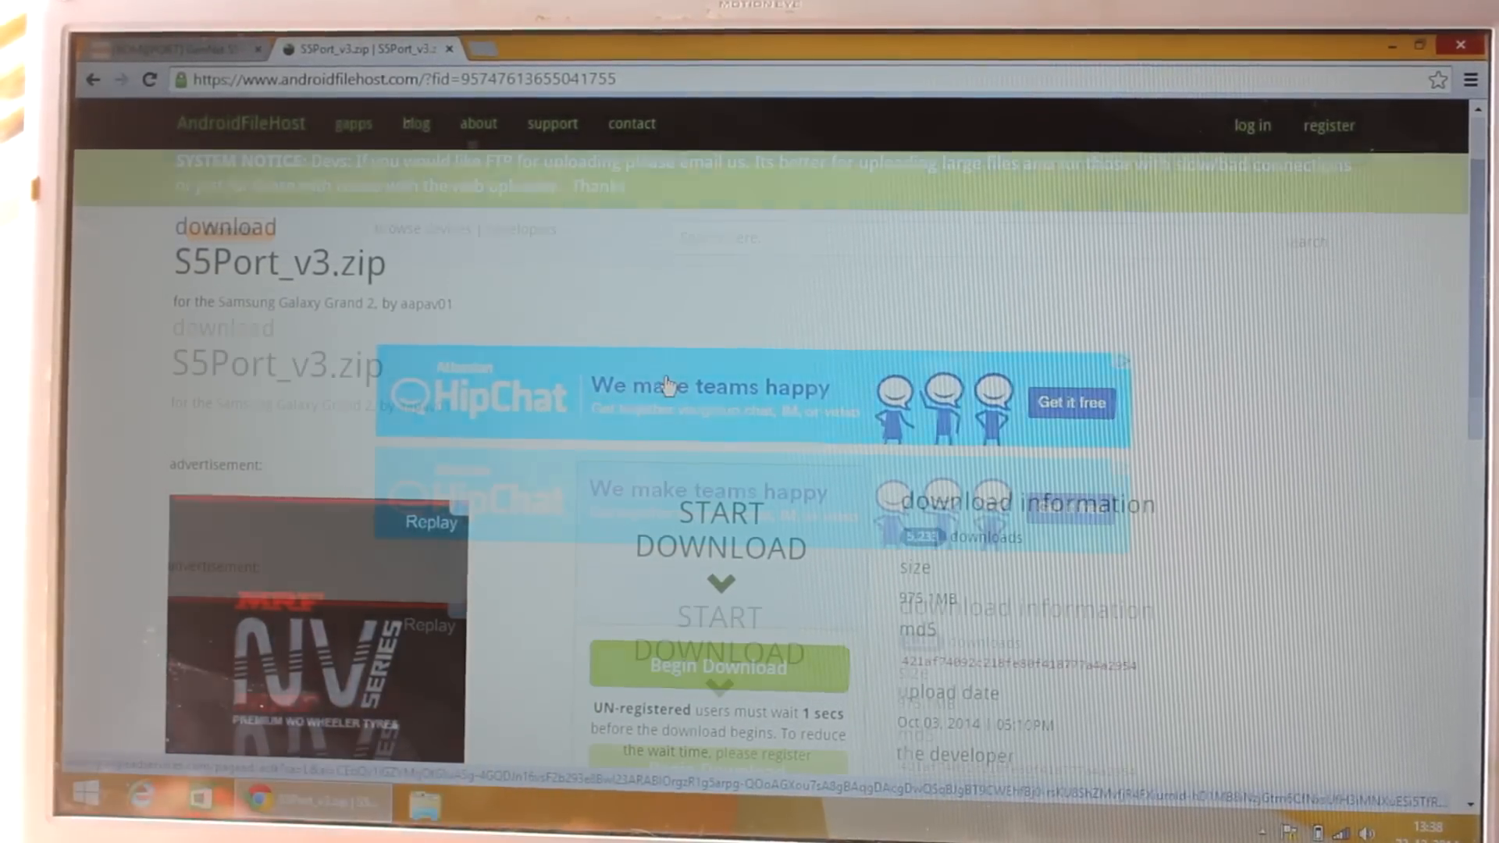
{"action": "scroll", "scroll_direction": "down", "scroll_amount": 3}
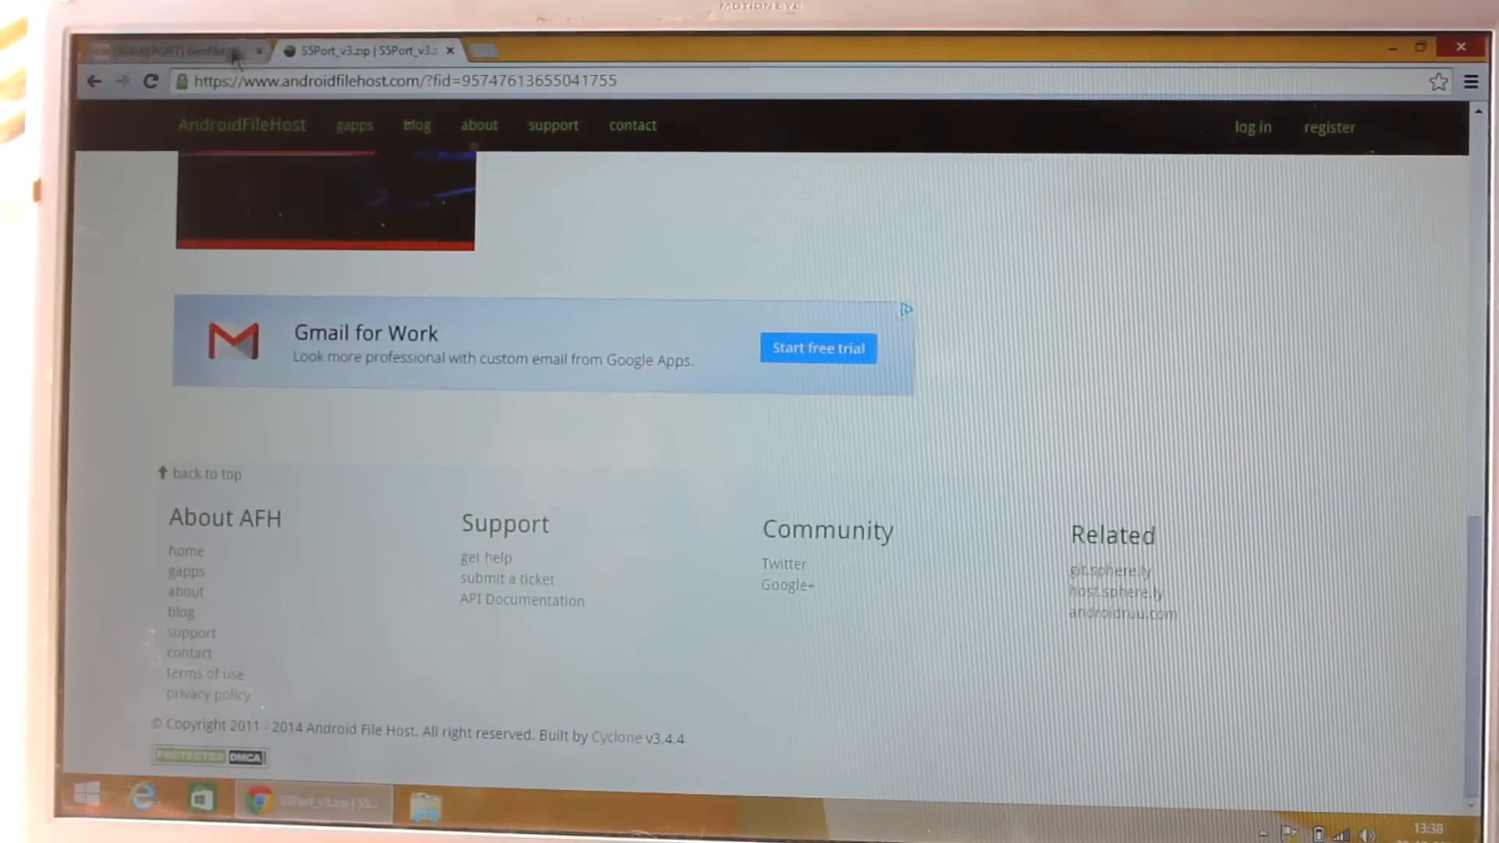
{"action": "left_click", "coordinate": [172, 50]}
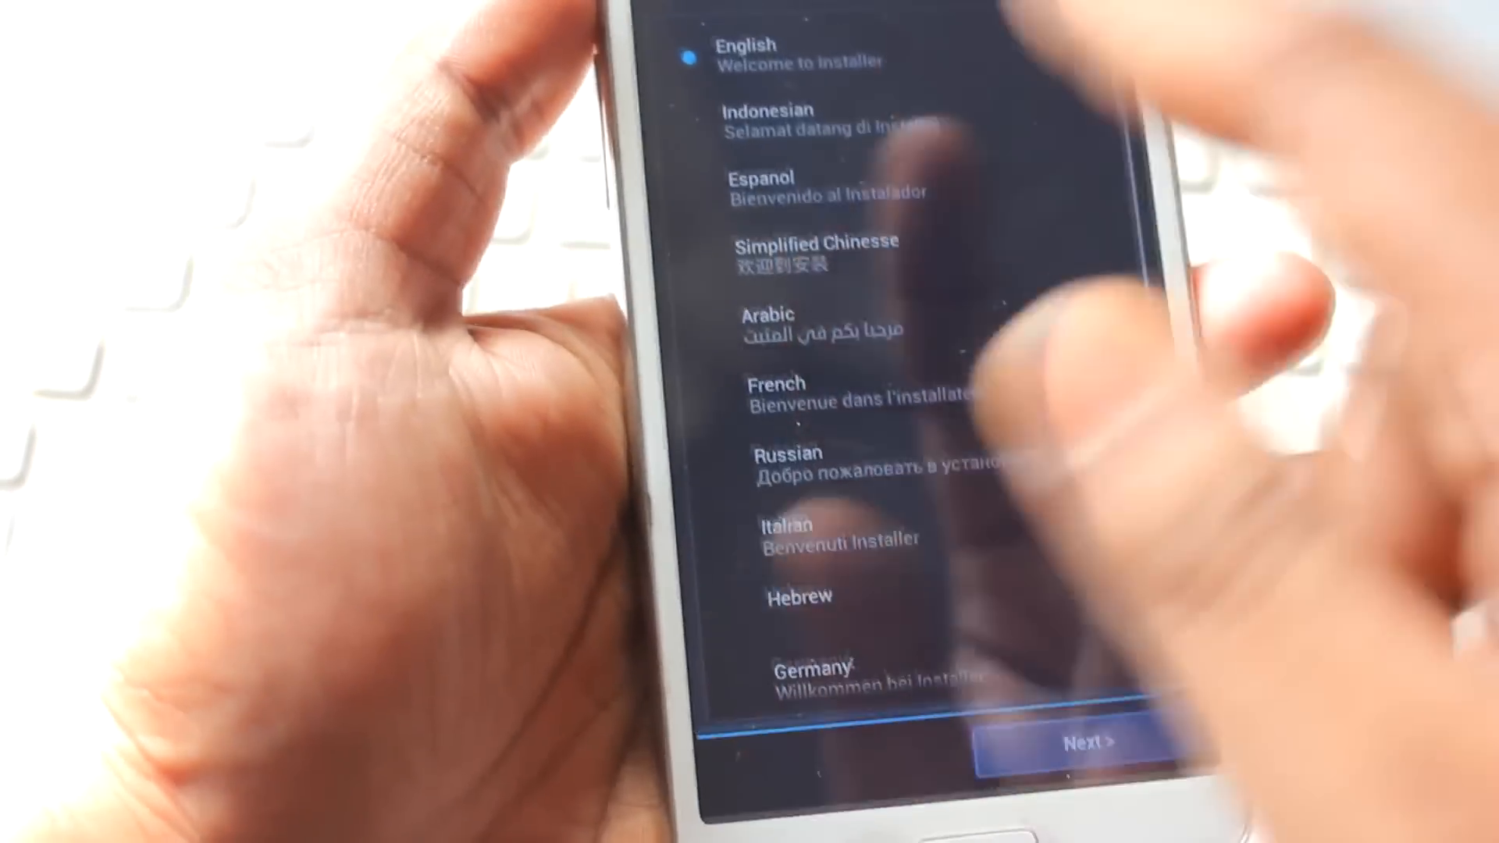
Step: Choose English, agree to the terms, and continue past the completed GENNXT_KITKAT2 install log
{"action": "left_click", "coordinate": [1087, 742]}
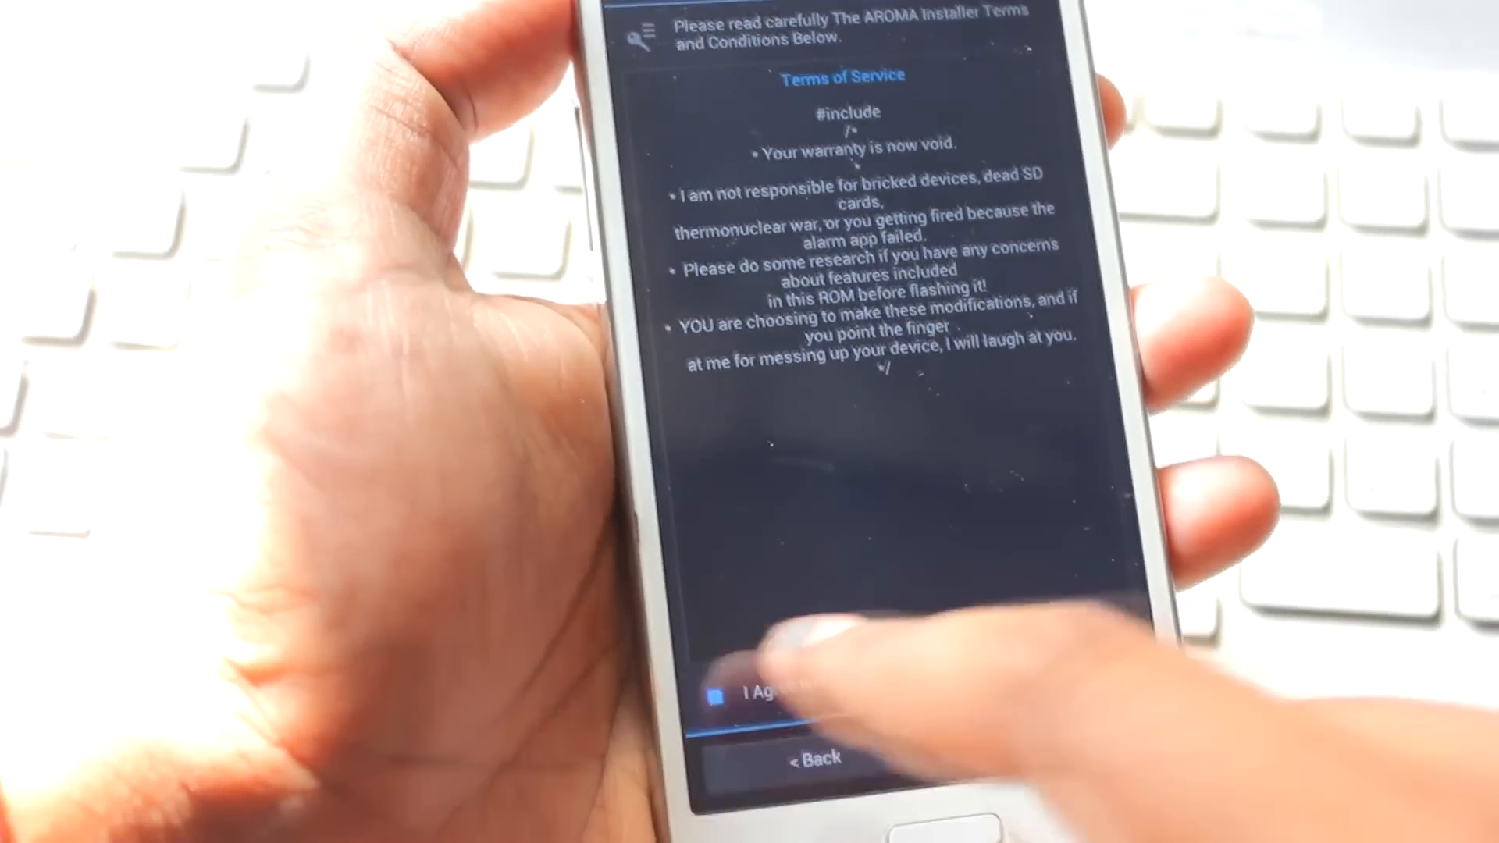
{"action": "left_click", "coordinate": [755, 693]}
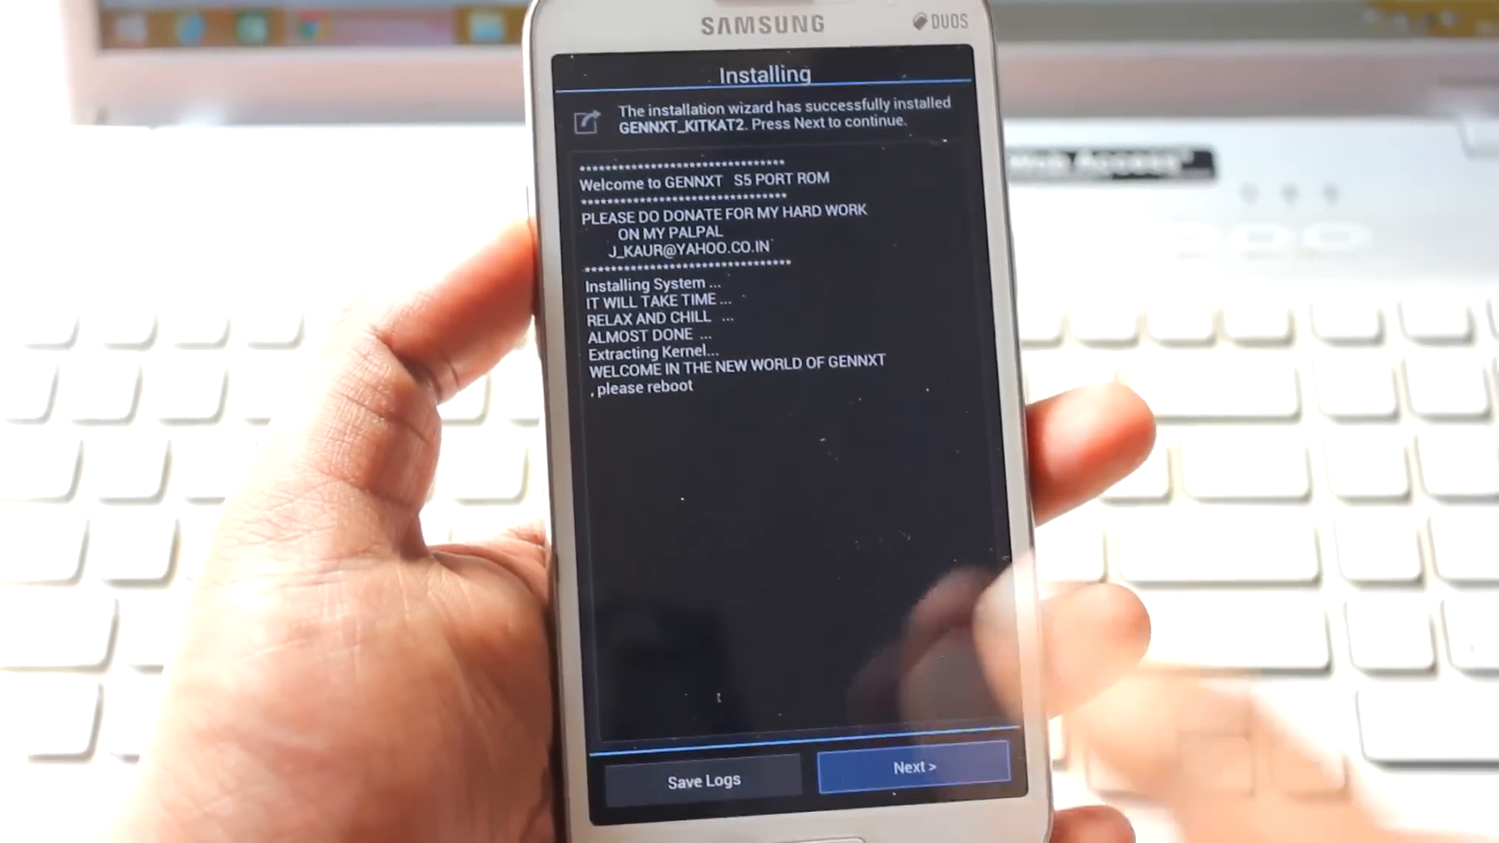
{"action": "left_click", "coordinate": [913, 766]}
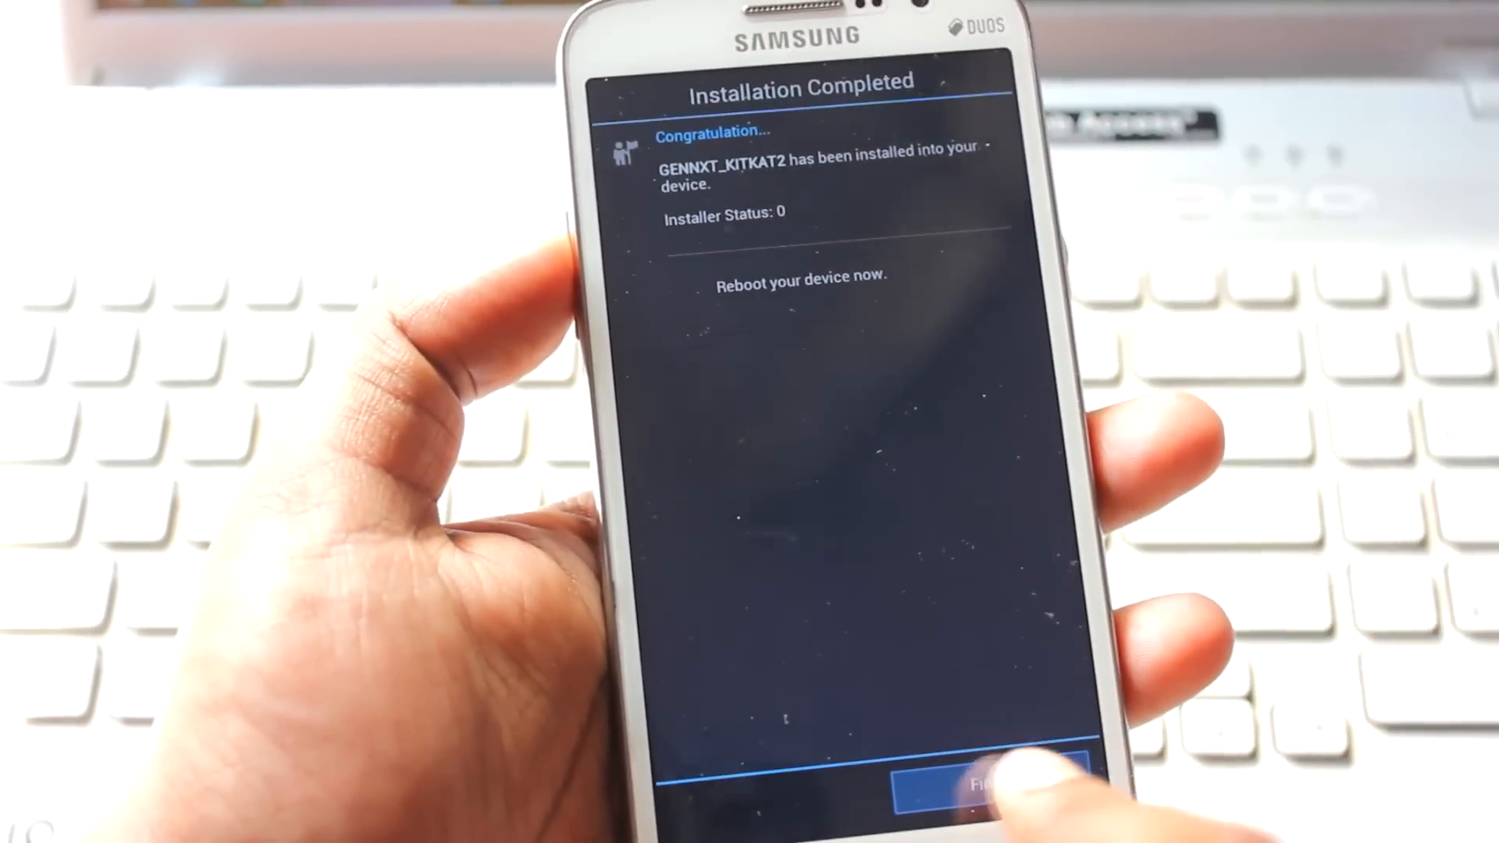
Step: Finish AROMA and confirm flashing the 4.4_DevS_v2.0.zip kernel in CWM Recovery
{"action": "left_click", "coordinate": [994, 784]}
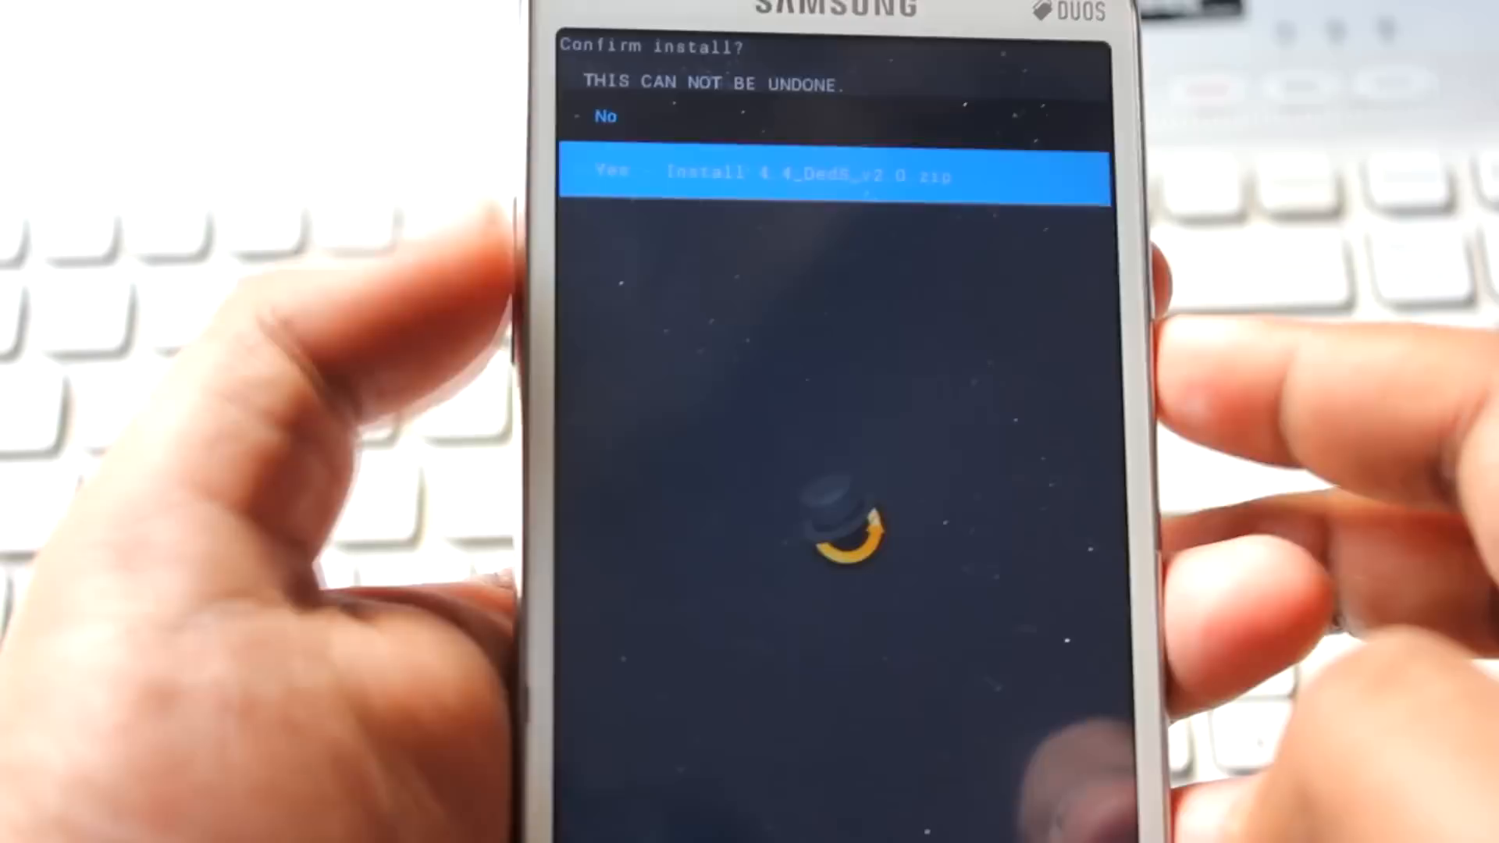
{"action": "left_click", "coordinate": [801, 176]}
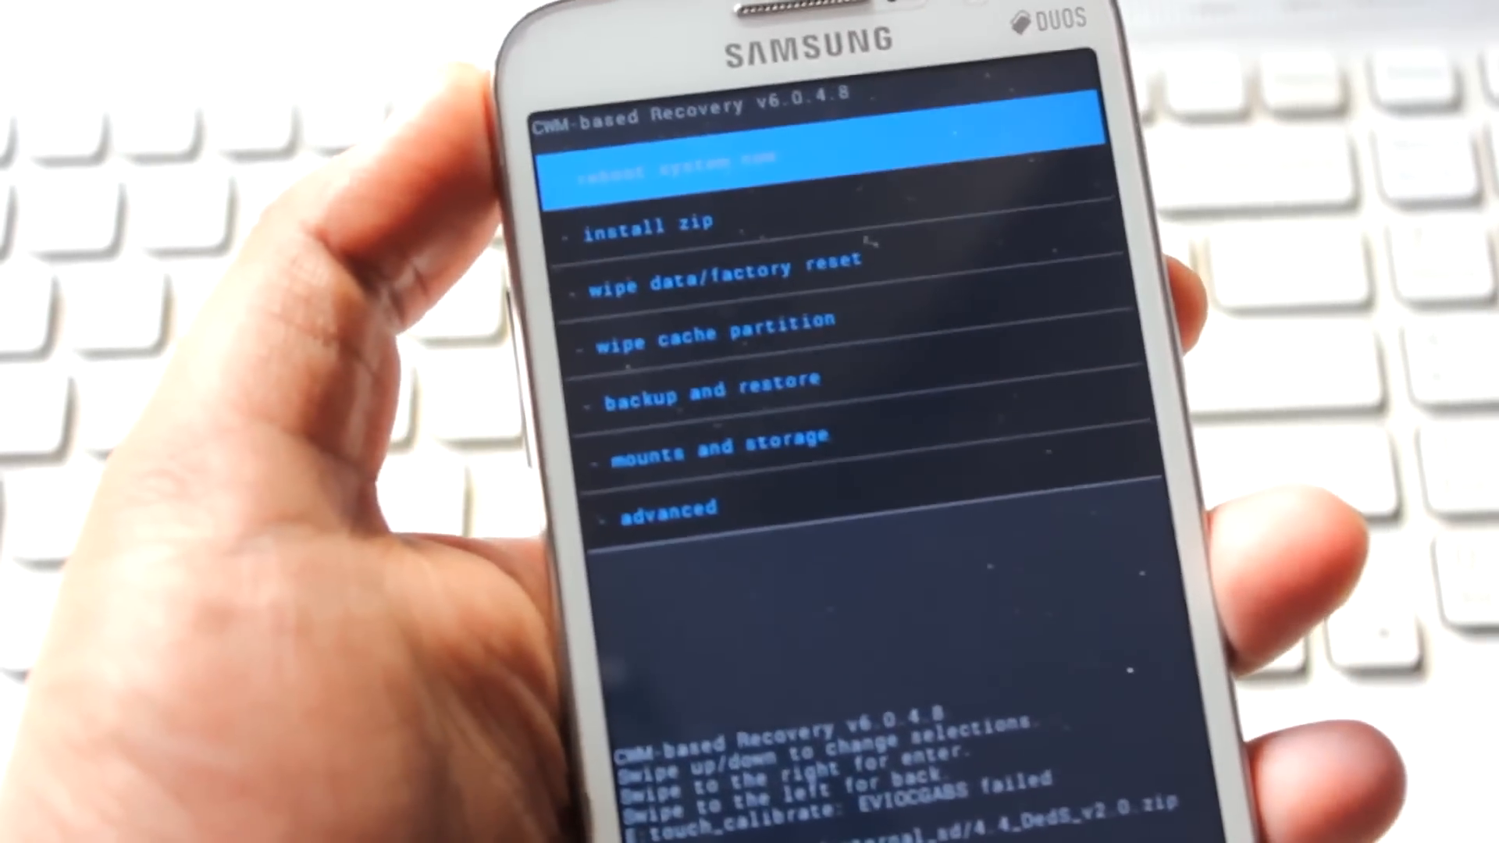
{"action": "scroll", "scroll_direction": "down", "scroll_amount": 3}
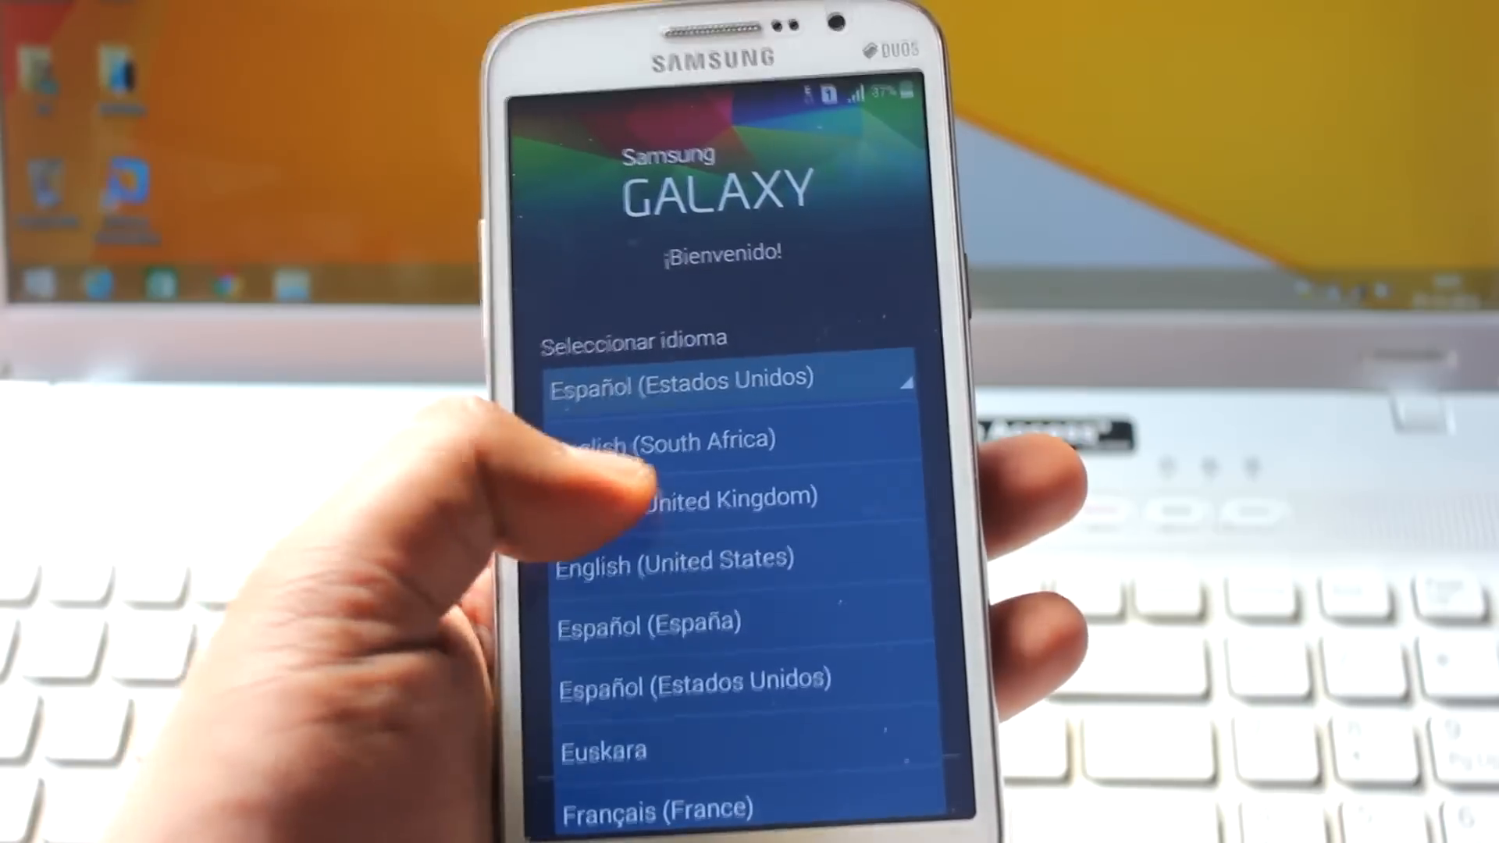
Step: Complete setup with English (United Kingdom) and device name Grand II, then check Wi-Fi in quick settings
{"action": "left_click", "coordinate": [711, 498]}
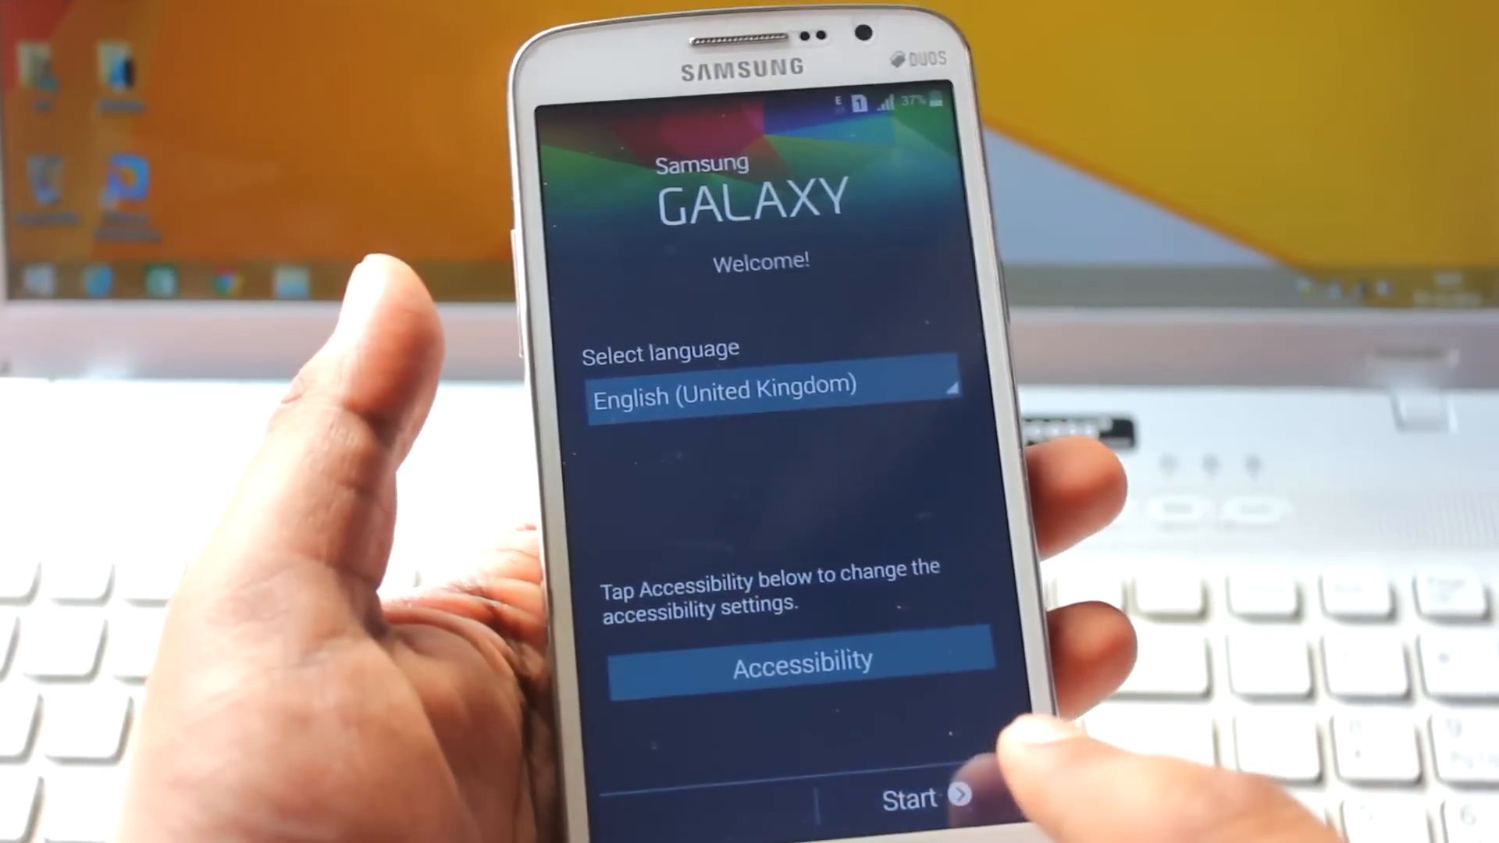
{"action": "left_click", "coordinate": [925, 797]}
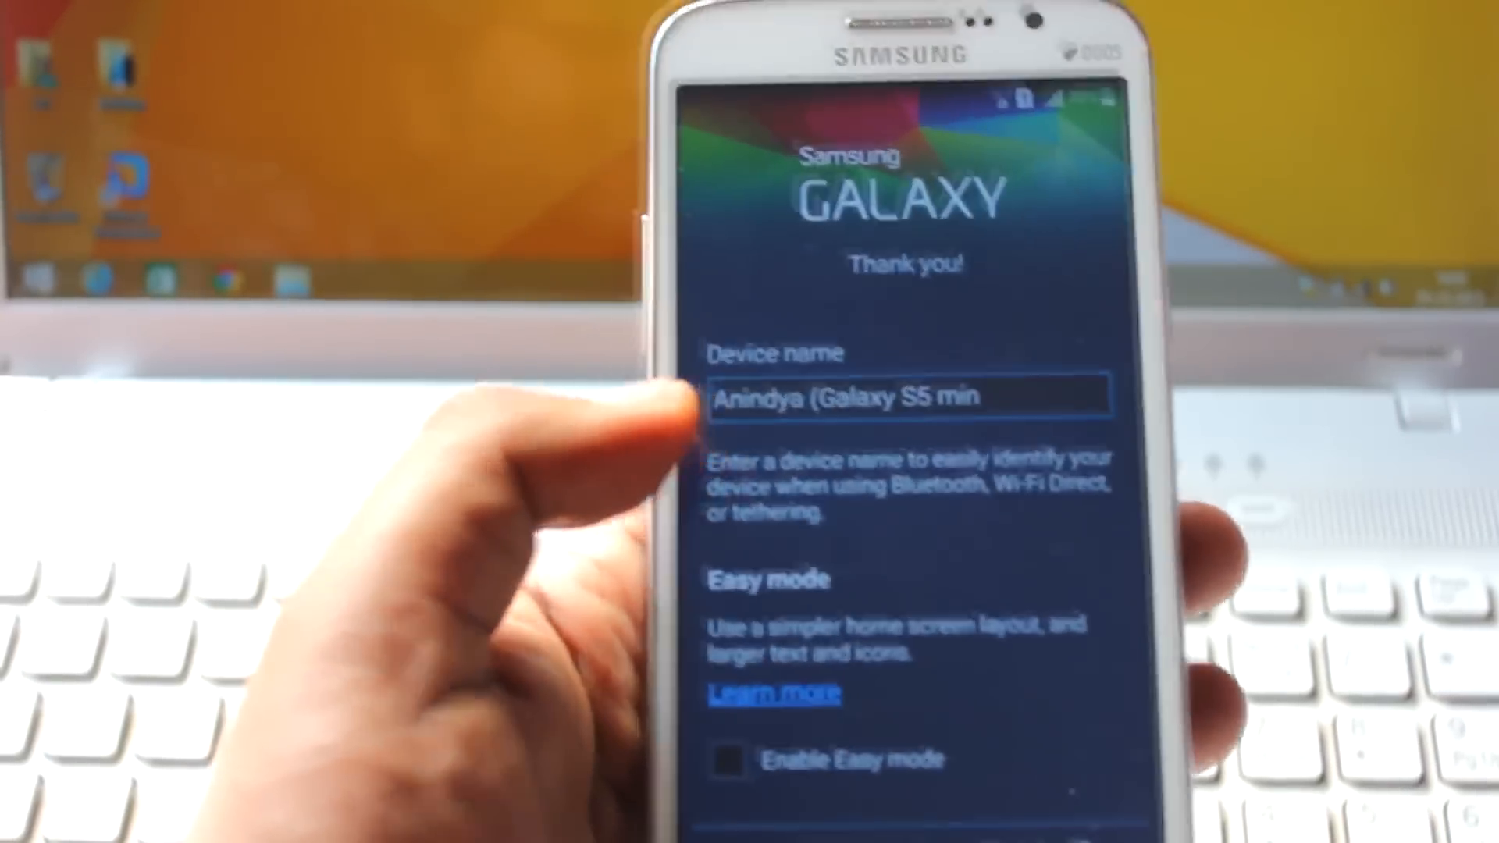
{"action": "left_click", "coordinate": [908, 395]}
{"action": "type", "text": "Grand II"}
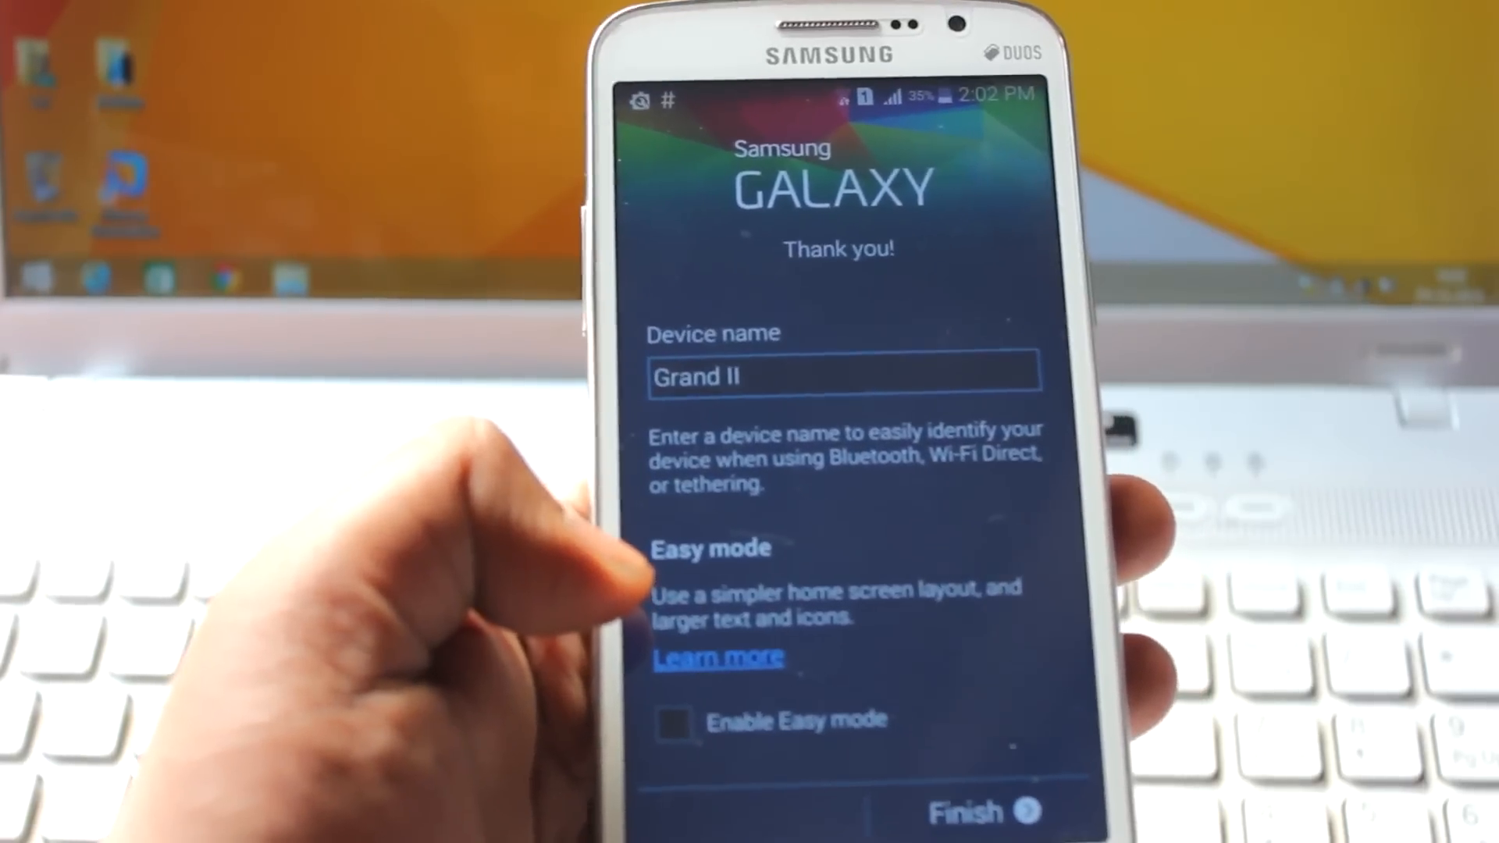
{"action": "left_click", "coordinate": [983, 810]}
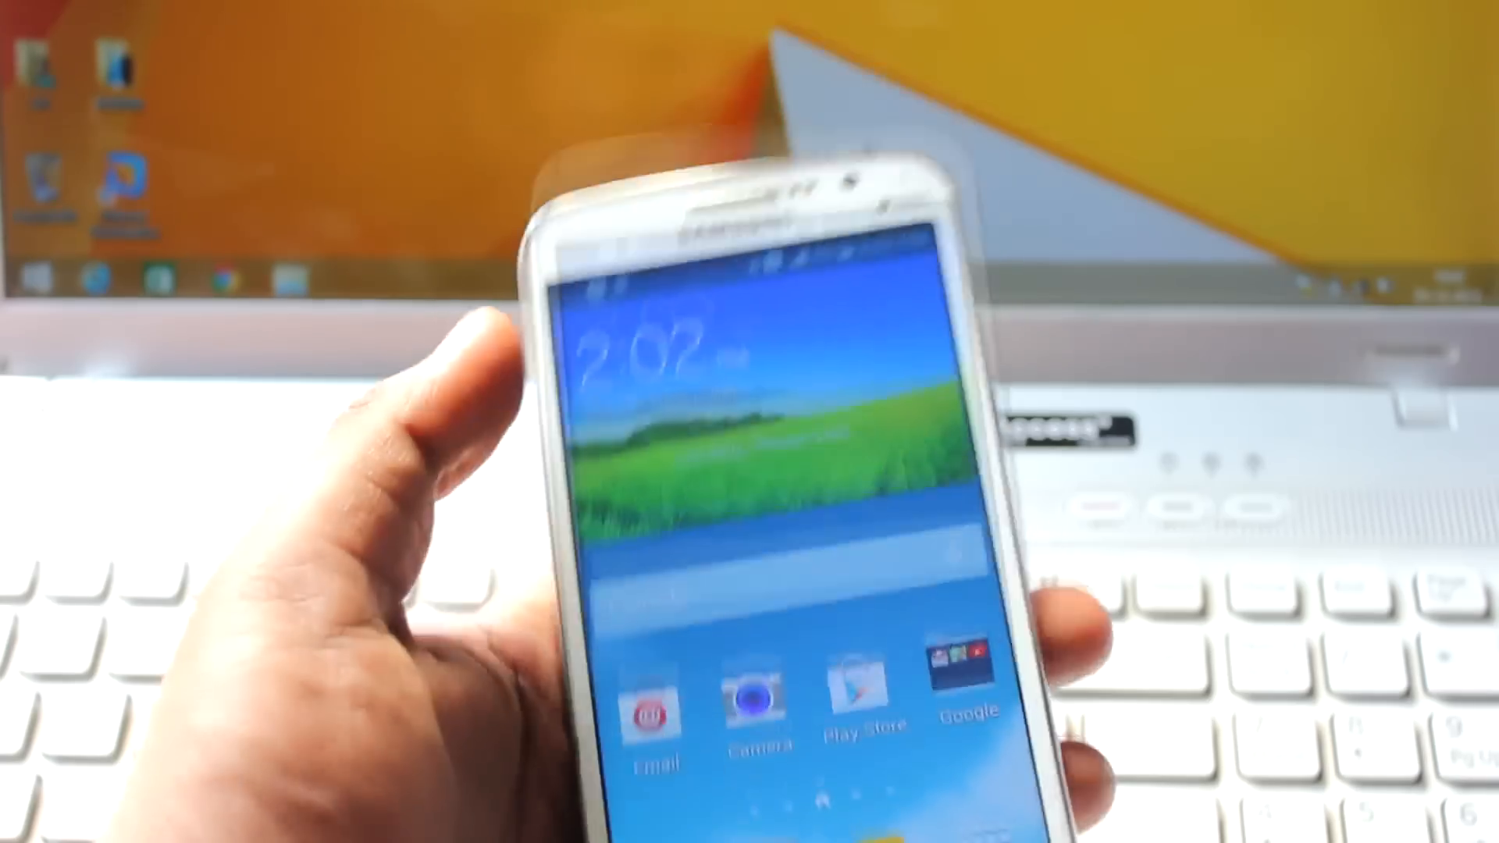
{"action": "left_click_drag", "start_coordinate": [745, 268], "coordinate": [755, 574]}
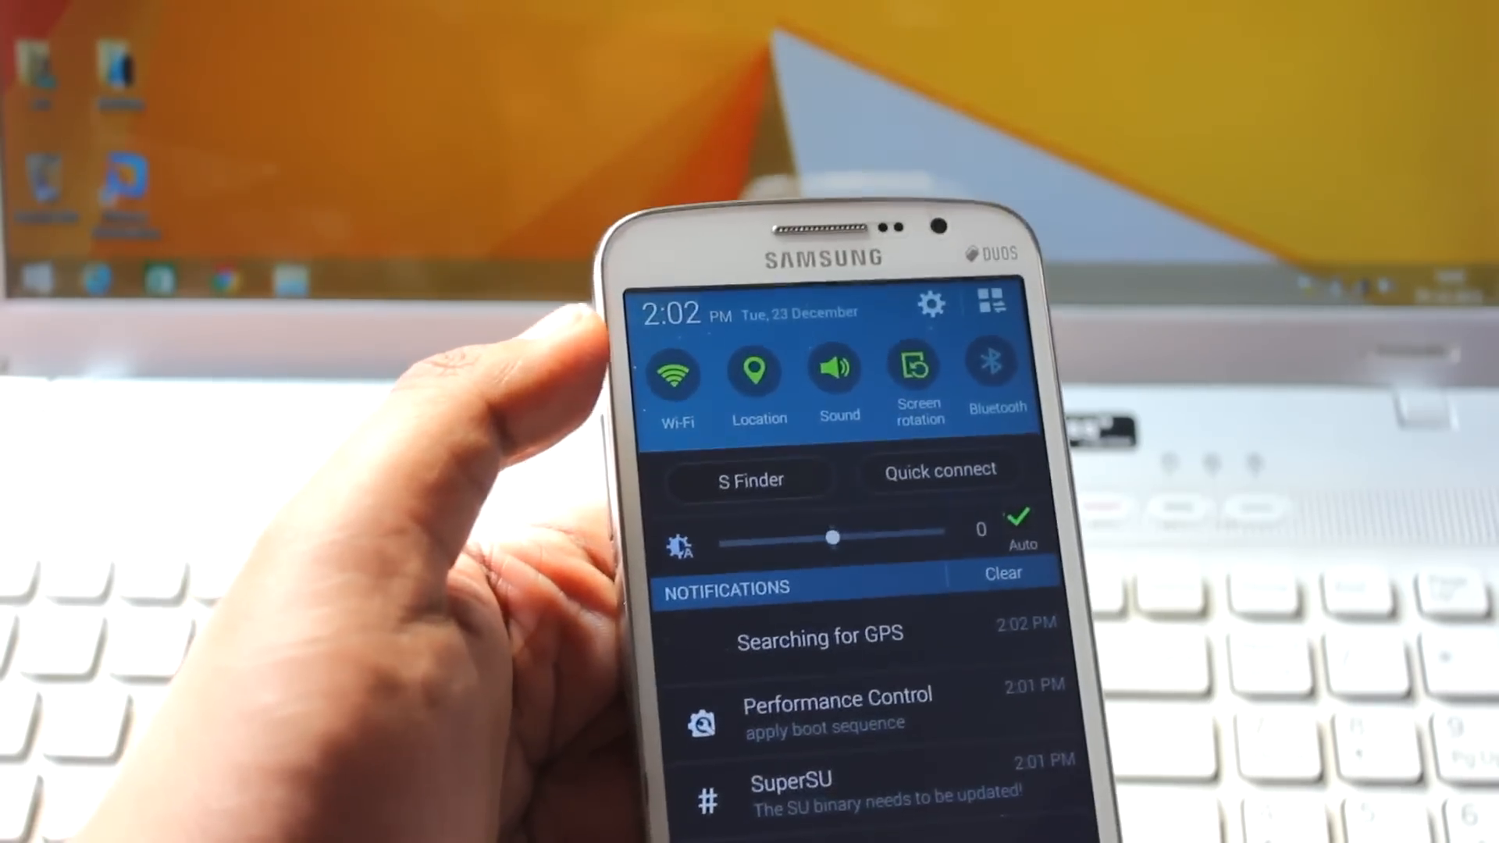